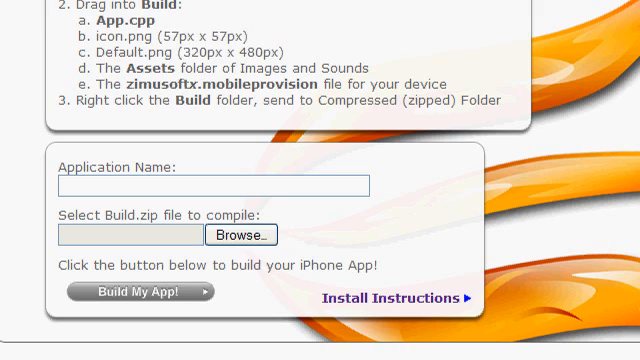
Enter 'MyApp' as the application name in the build form.
click(200, 188)
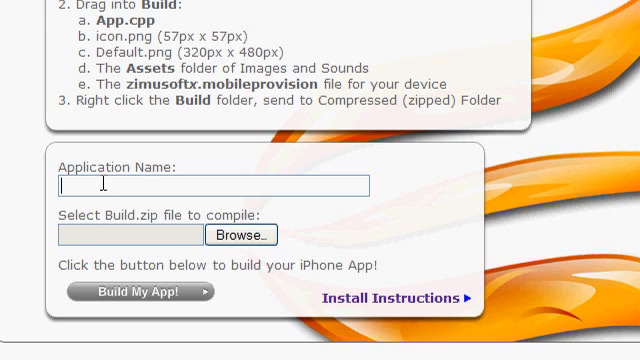
text(MyApp)
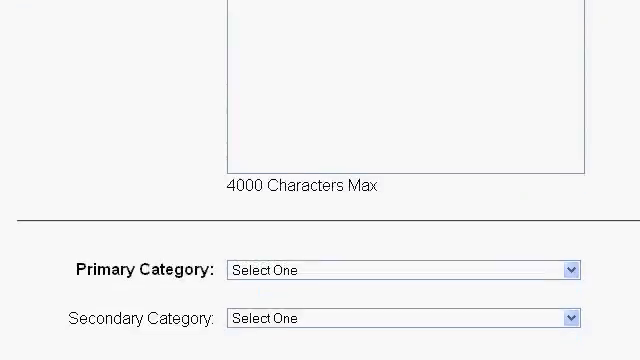
scroll(down, 3)
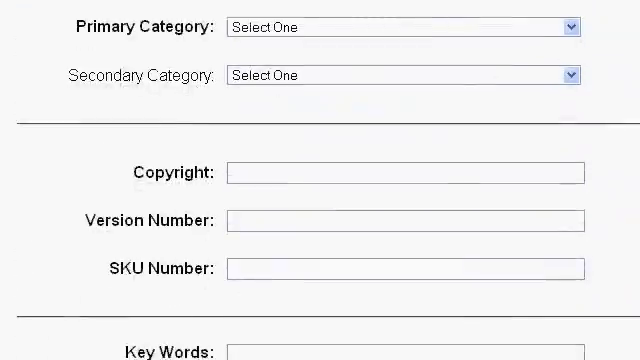
scroll(down, 3)
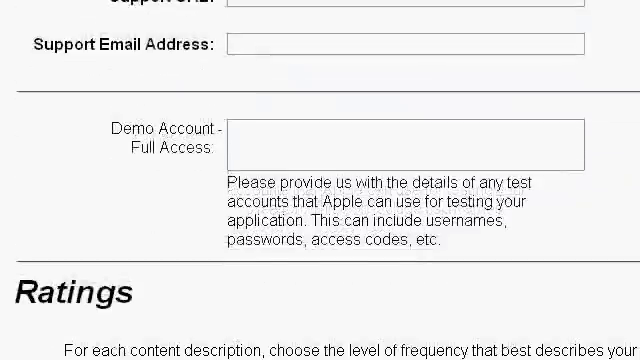
scroll(down, 3)
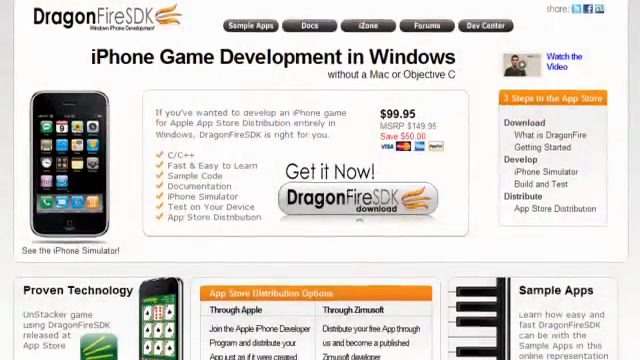
Scroll the homepage down to the New and Noteworthy Apps showcase.
scroll(down, 3)
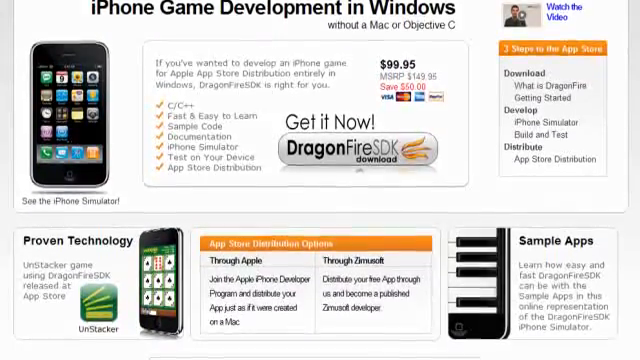
scroll(down, 3)
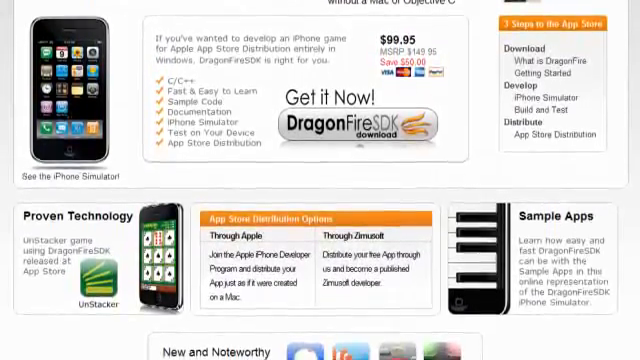
scroll(down, 3)
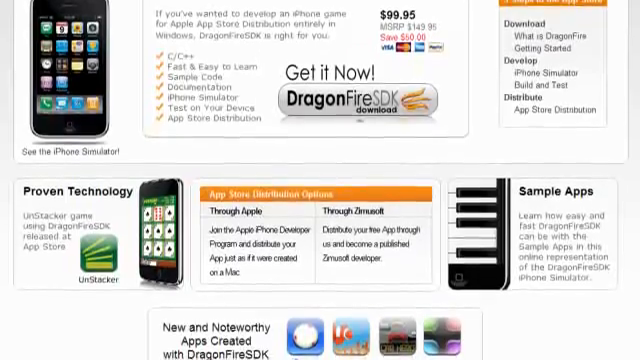
scroll(down, 3)
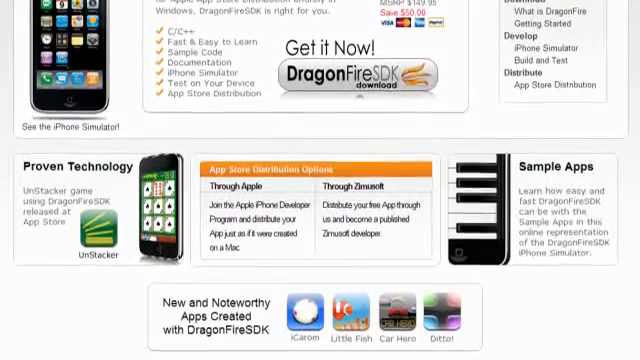